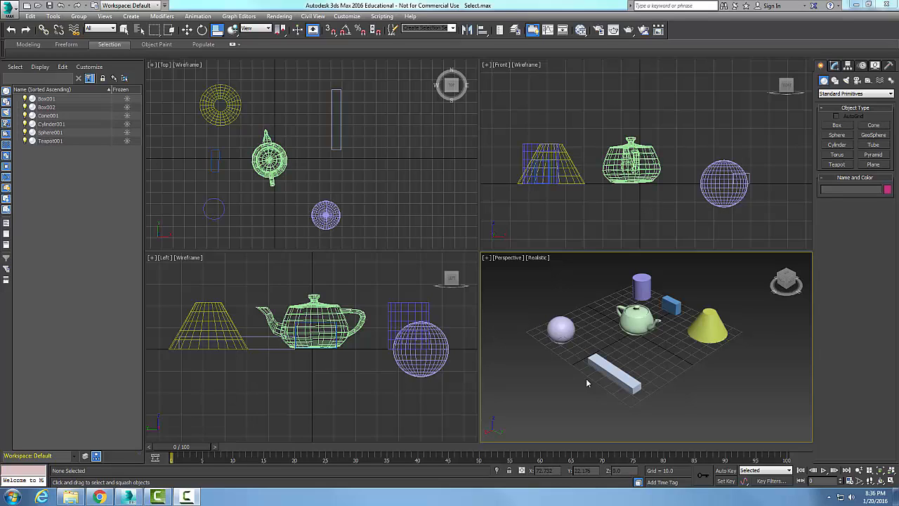
{"action": "mouse_move", "coordinate": [417, 195]}
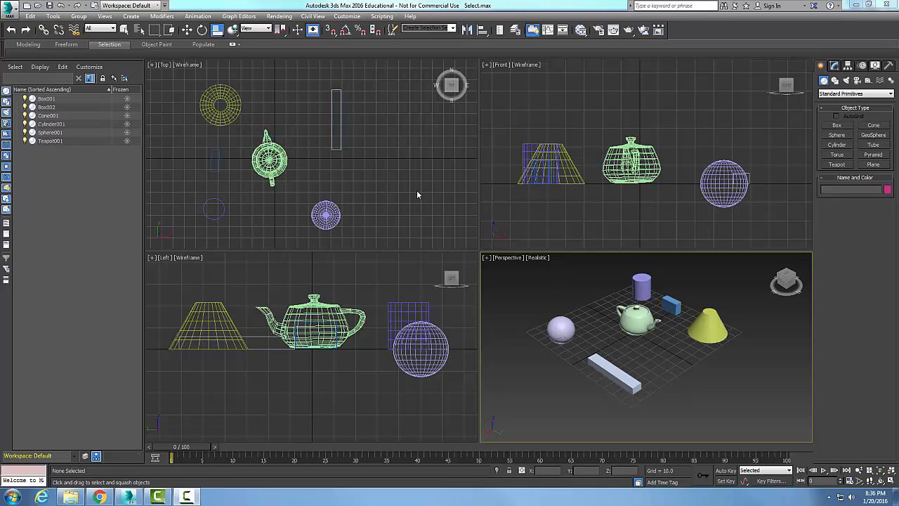
{"action": "mouse_move", "coordinate": [401, 193]}
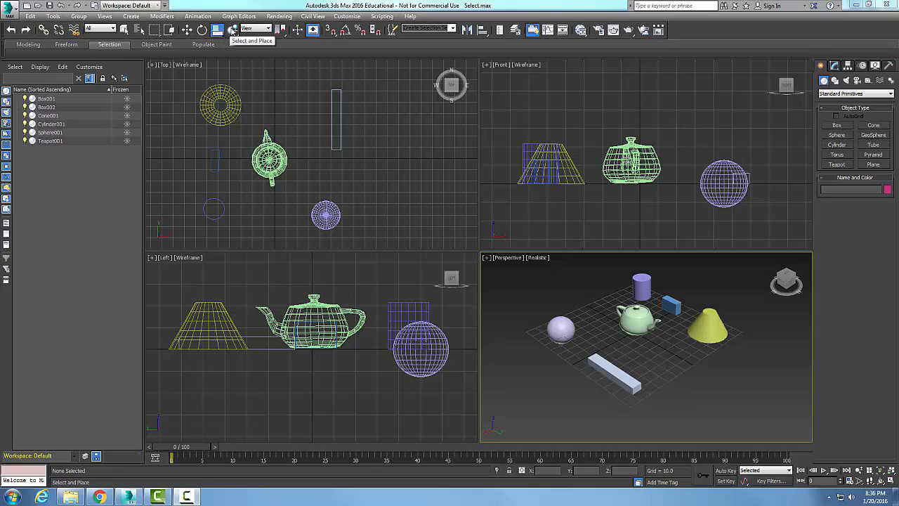
Turn on Select and Place and pick the small blue Box001 in the Perspective viewport
{"action": "left_click", "coordinate": [232, 30]}
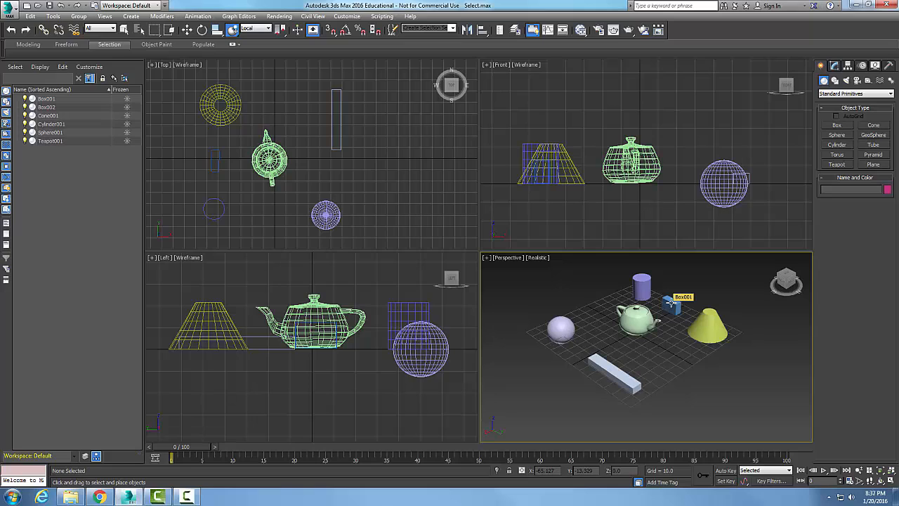
{"action": "left_click", "coordinate": [671, 304]}
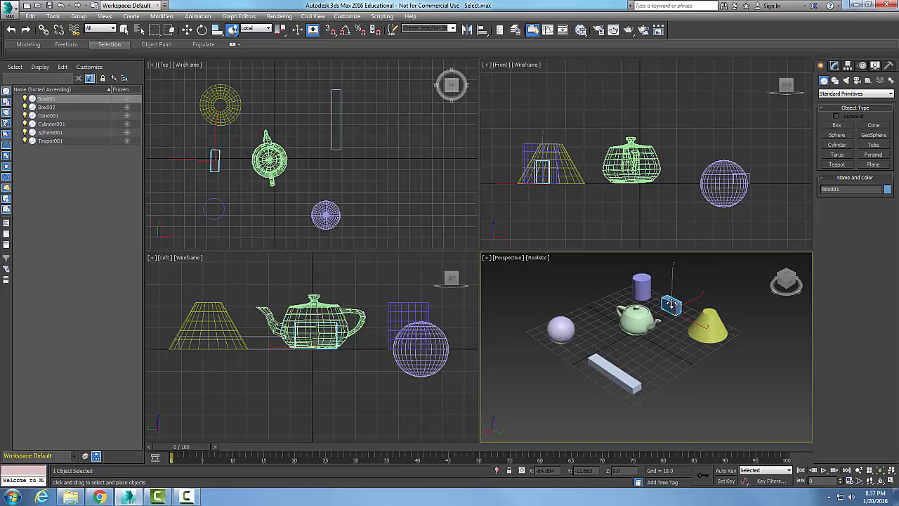
Slide Box001 over the cone's surfaces, then settle it on the purple cylinder's top
{"action": "left_click_drag", "start_coordinate": [671, 303], "coordinate": [709, 309]}
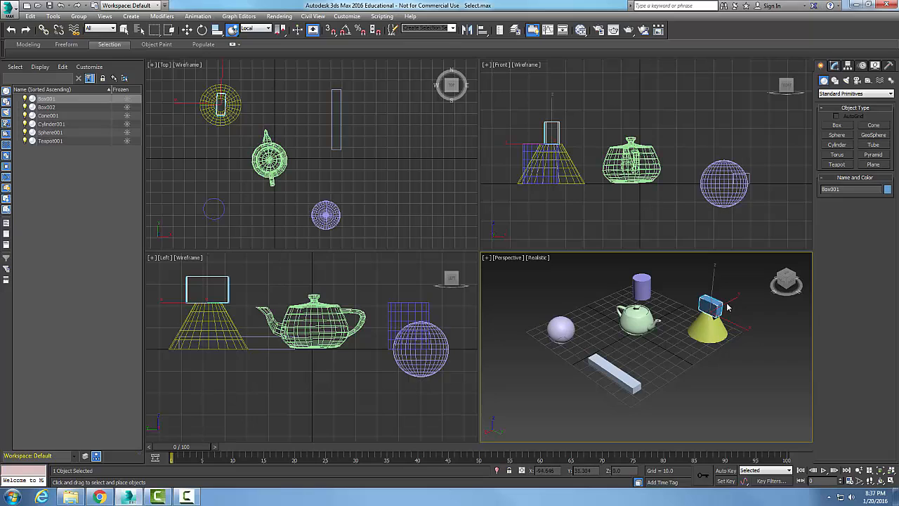
{"action": "left_click", "coordinate": [737, 301]}
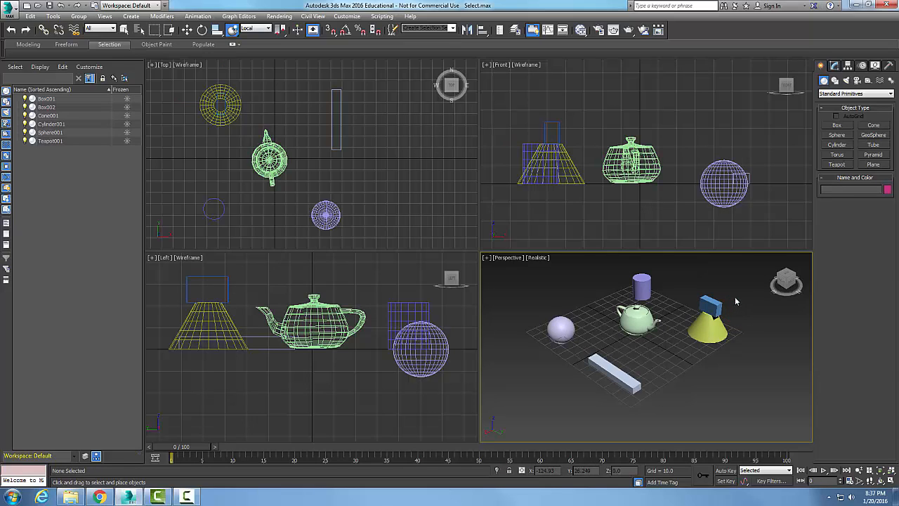
{"action": "left_click", "coordinate": [712, 302]}
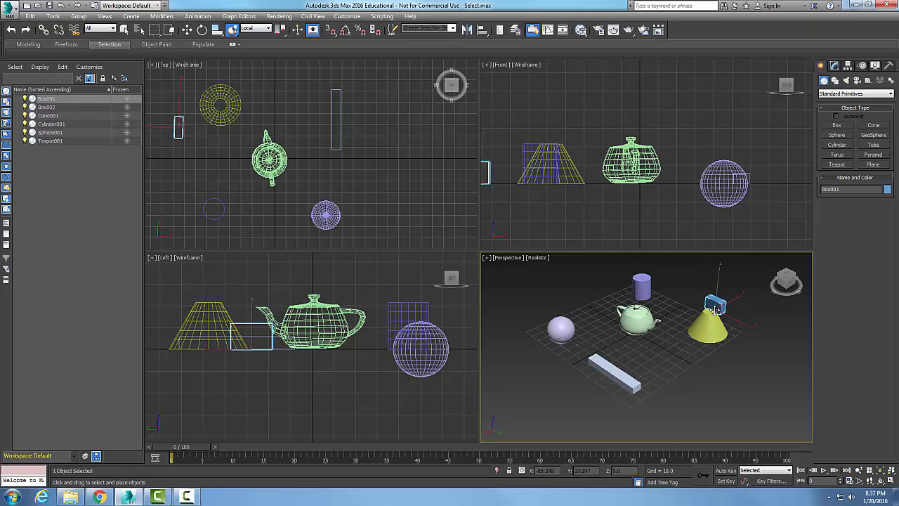
{"action": "left_click_drag", "start_coordinate": [716, 306], "coordinate": [717, 326]}
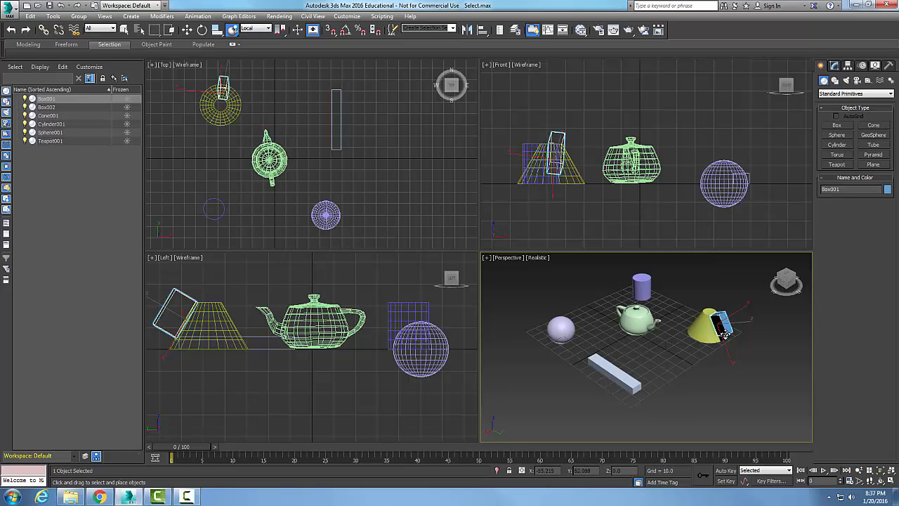
{"action": "left_click_drag", "start_coordinate": [724, 330], "coordinate": [709, 327]}
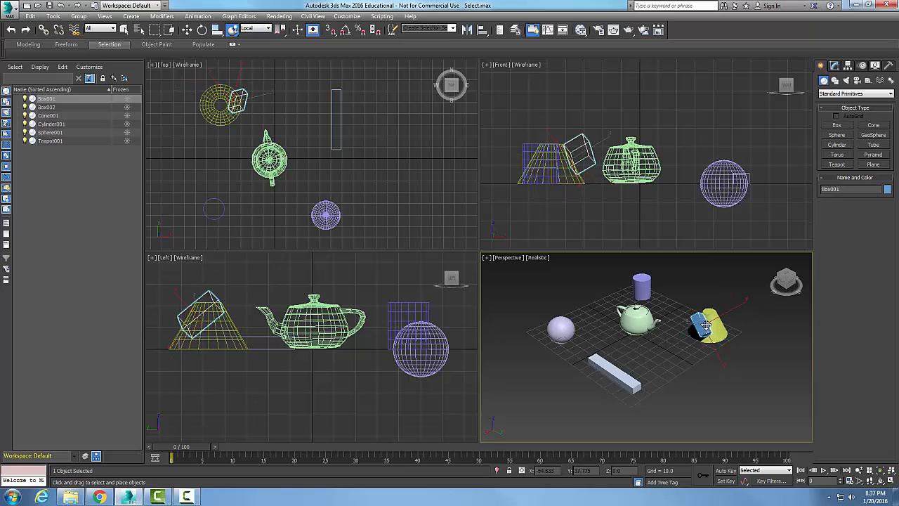
{"action": "left_click_drag", "start_coordinate": [706, 327], "coordinate": [713, 330]}
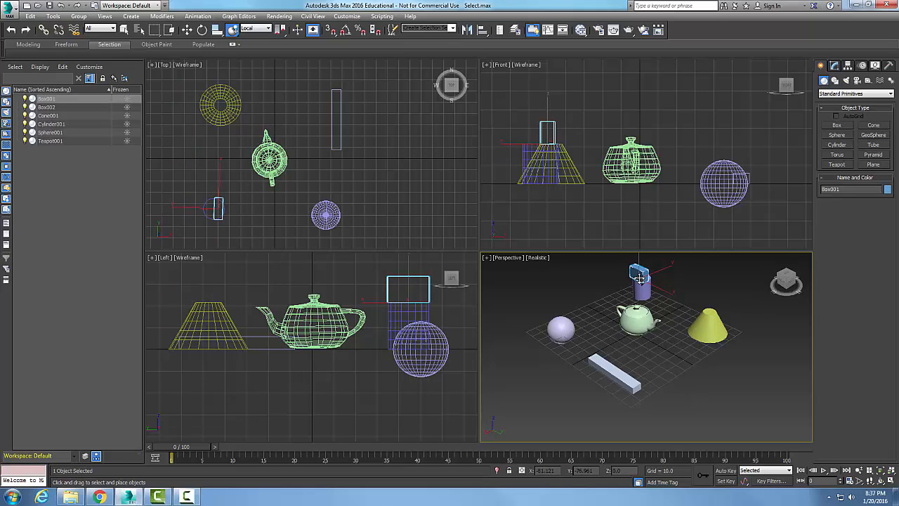
{"action": "left_click_drag", "start_coordinate": [639, 277], "coordinate": [640, 279]}
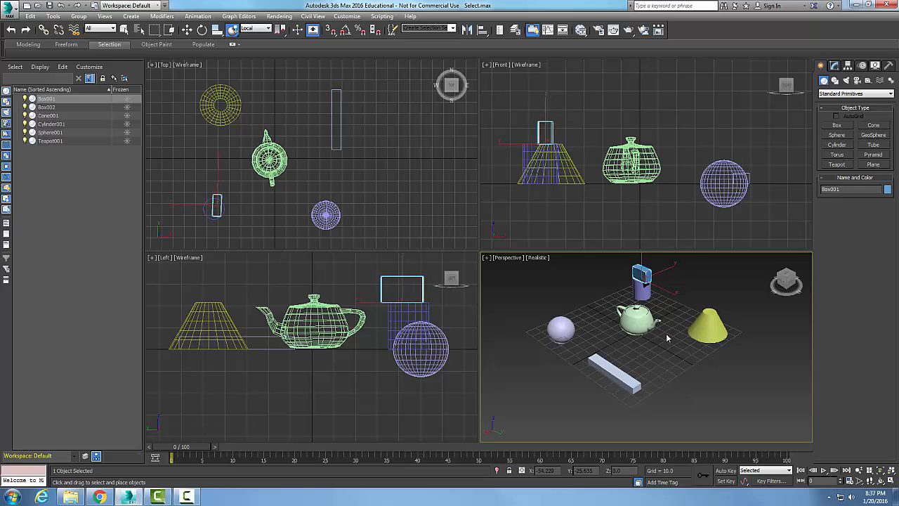
{"action": "mouse_move", "coordinate": [658, 346]}
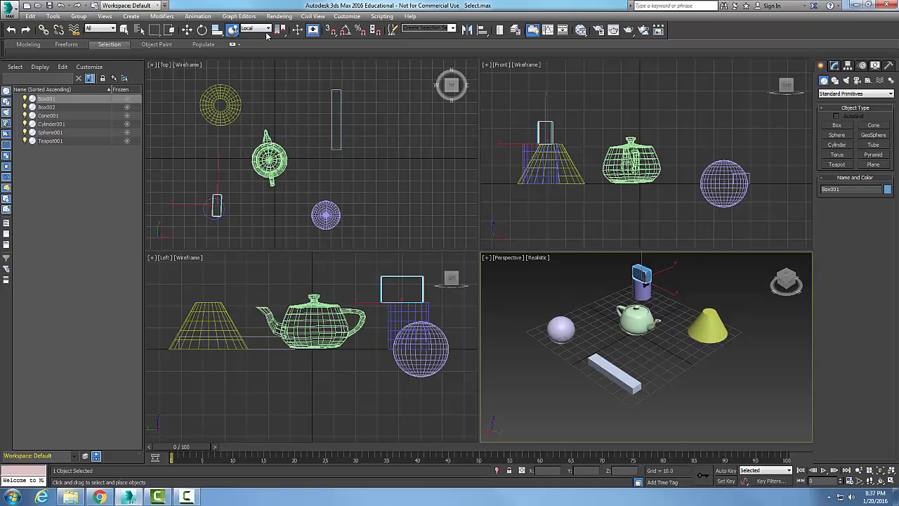
{"action": "mouse_move", "coordinate": [232, 30]}
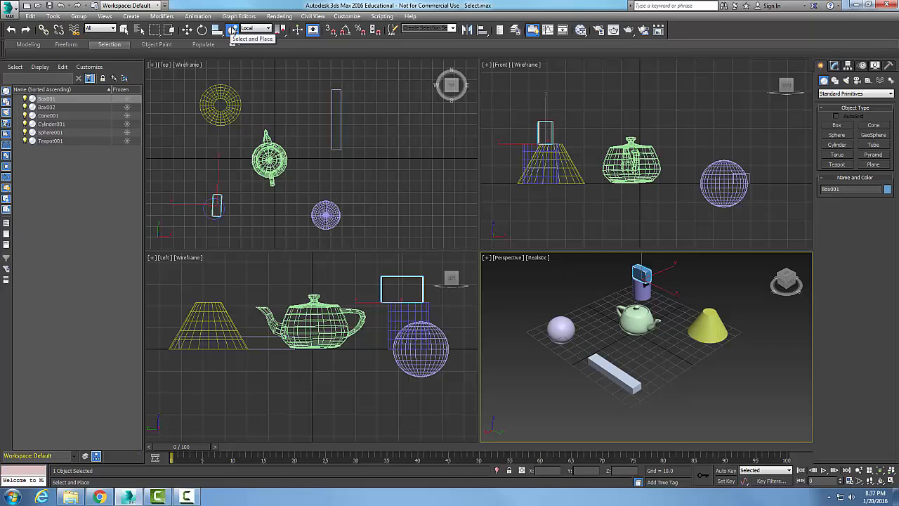
Open the Placement Settings dialog for the Select and Place tool
{"action": "left_click", "coordinate": [232, 30]}
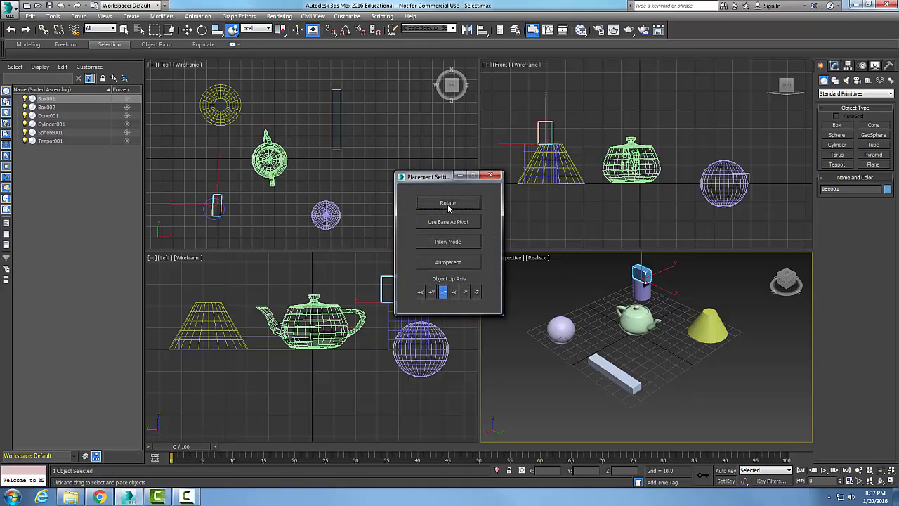
{"action": "mouse_move", "coordinate": [448, 203]}
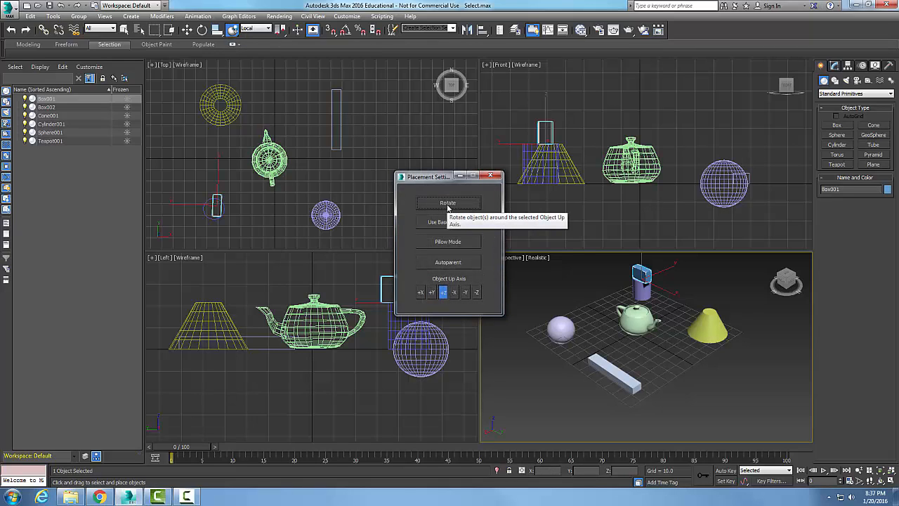
{"action": "mouse_move", "coordinate": [455, 232]}
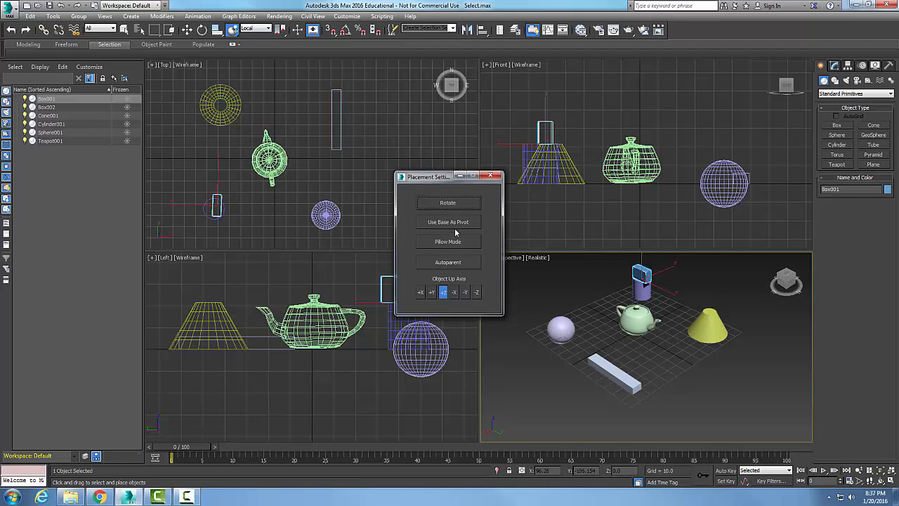
{"action": "mouse_move", "coordinate": [453, 217]}
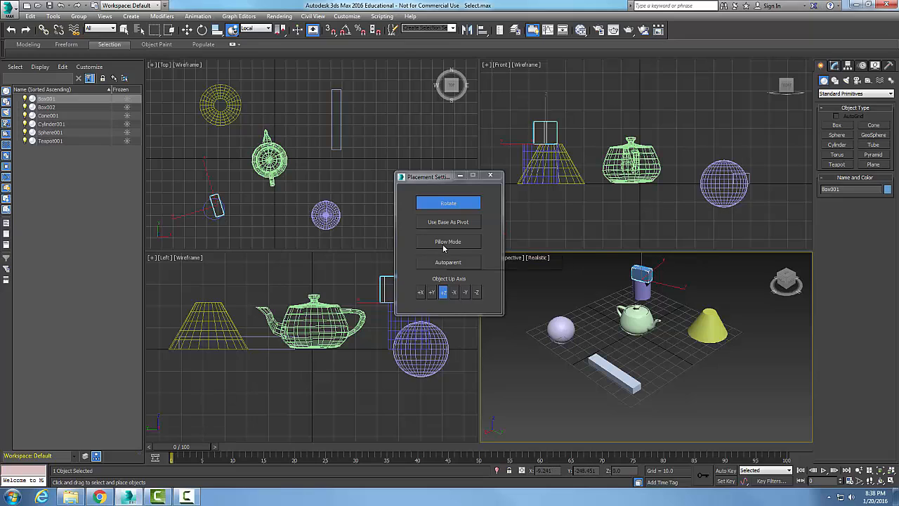
{"action": "mouse_move", "coordinate": [448, 262]}
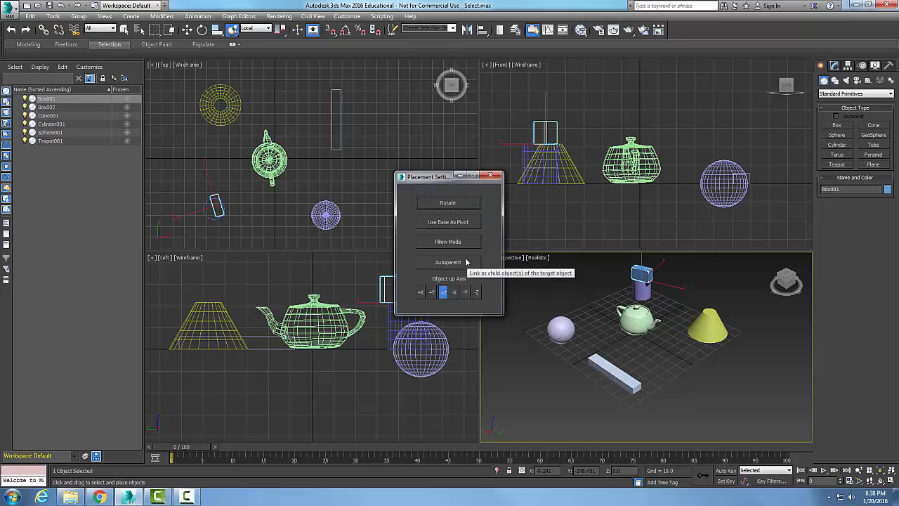
{"action": "mouse_move", "coordinate": [448, 222]}
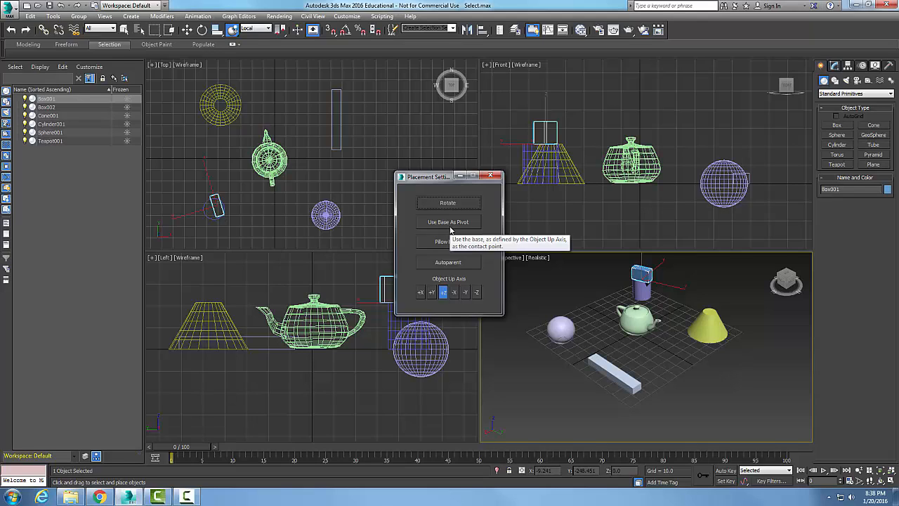
{"action": "mouse_move", "coordinate": [448, 241]}
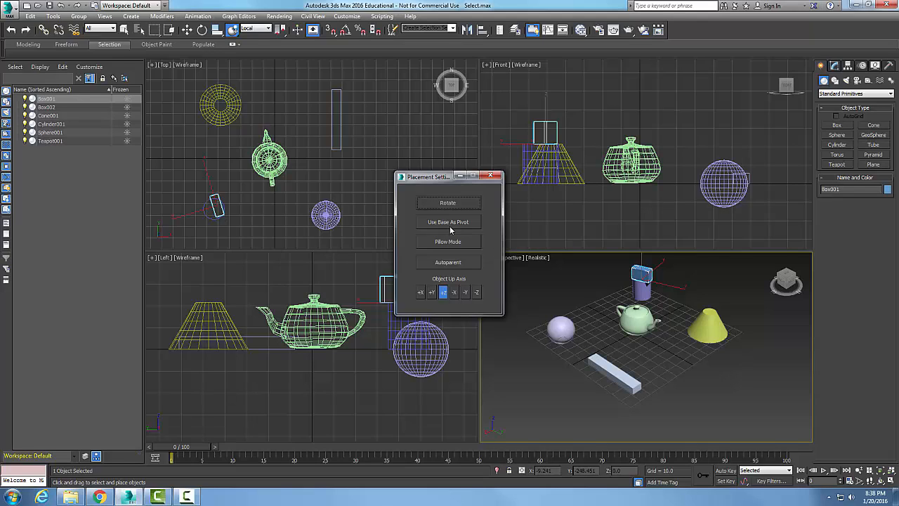
{"action": "mouse_move", "coordinate": [454, 234]}
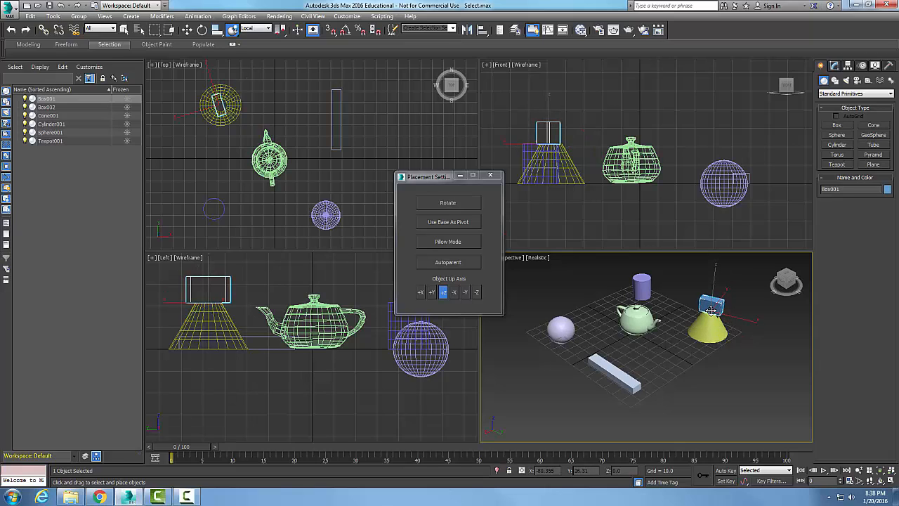
Toggle Pillow Mode in Placement Settings, leaving the box resting on the yellow cone
{"action": "left_click", "coordinate": [447, 241]}
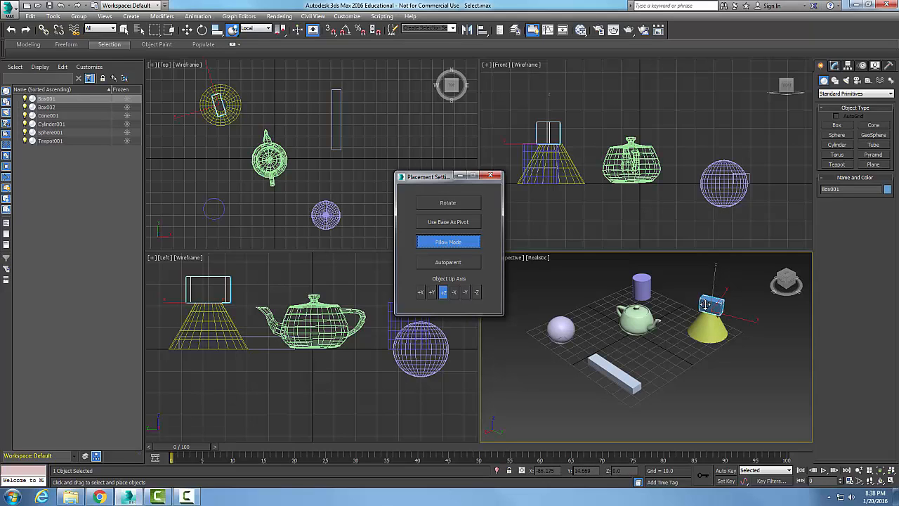
{"action": "left_click", "coordinate": [448, 241]}
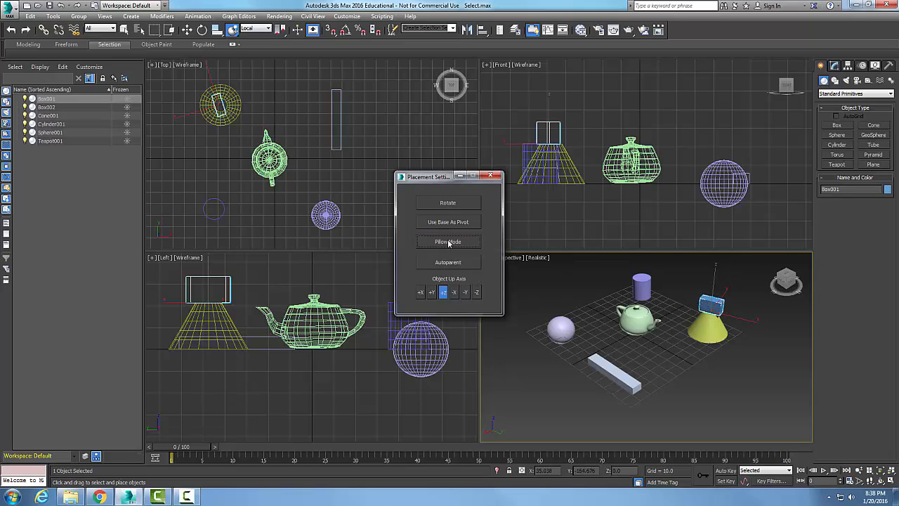
{"action": "mouse_move", "coordinate": [448, 267]}
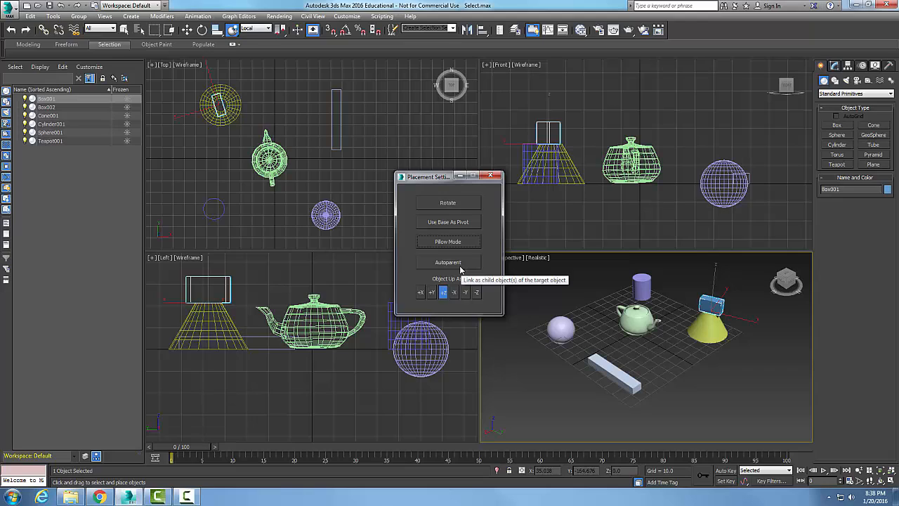
Review Autoparent and keep +Z as the Object Up Axis in Placement Settings
{"action": "left_click", "coordinate": [449, 262]}
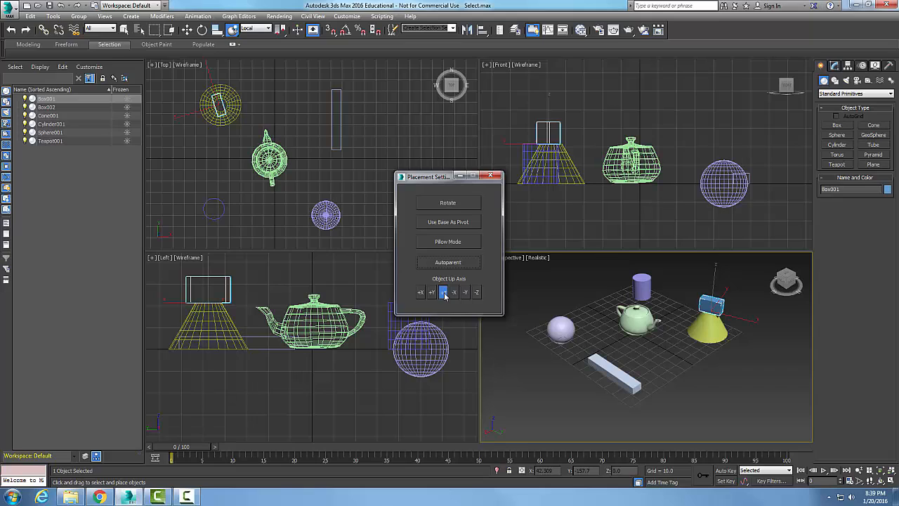
{"action": "left_click", "coordinate": [497, 176]}
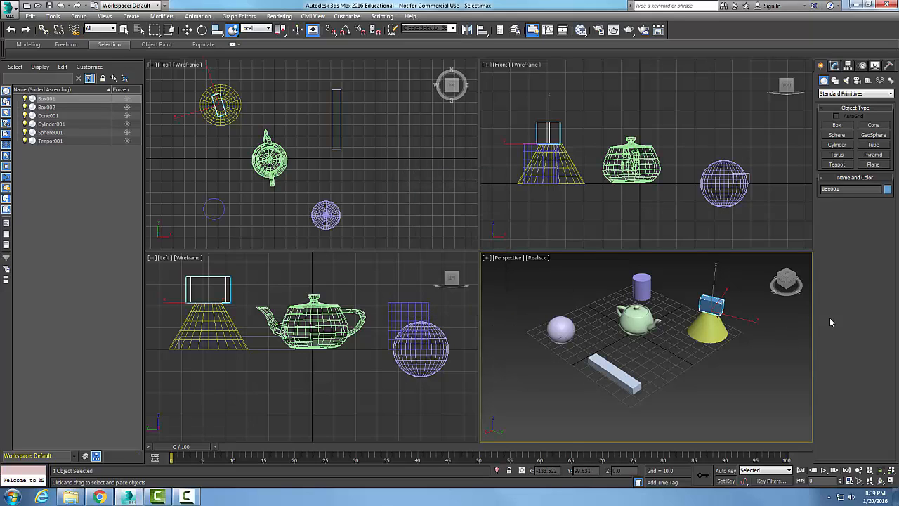
{"action": "mouse_move", "coordinate": [634, 226]}
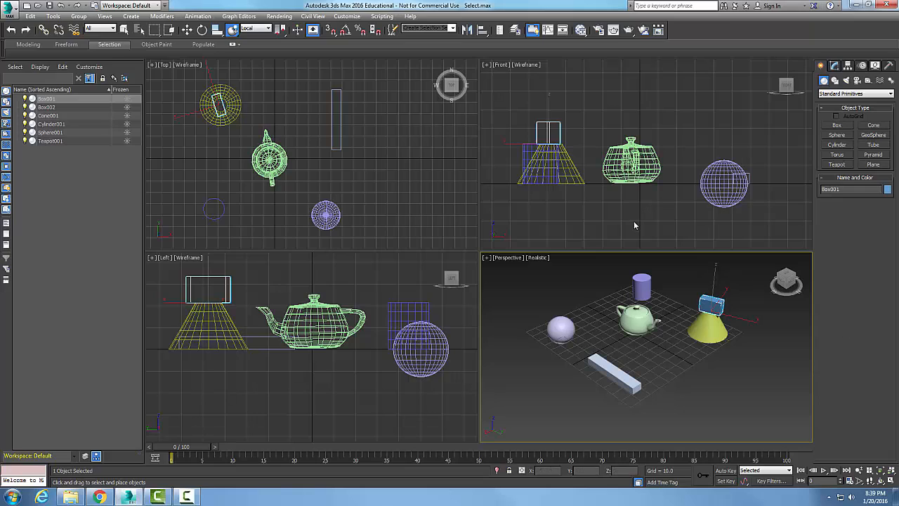